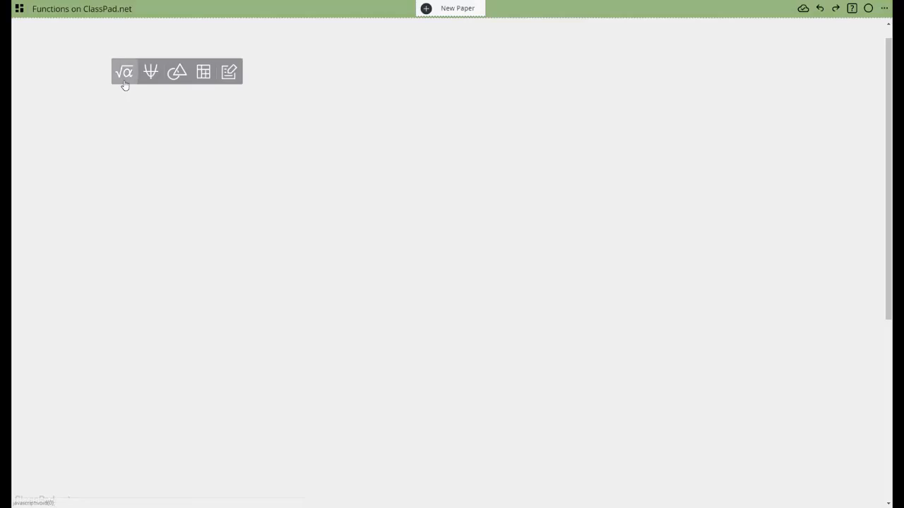
# Step: Insert a math box and evaluate intg(2.4) = 2 and intg(−3.7) = −4
pyautogui.click(126, 71)
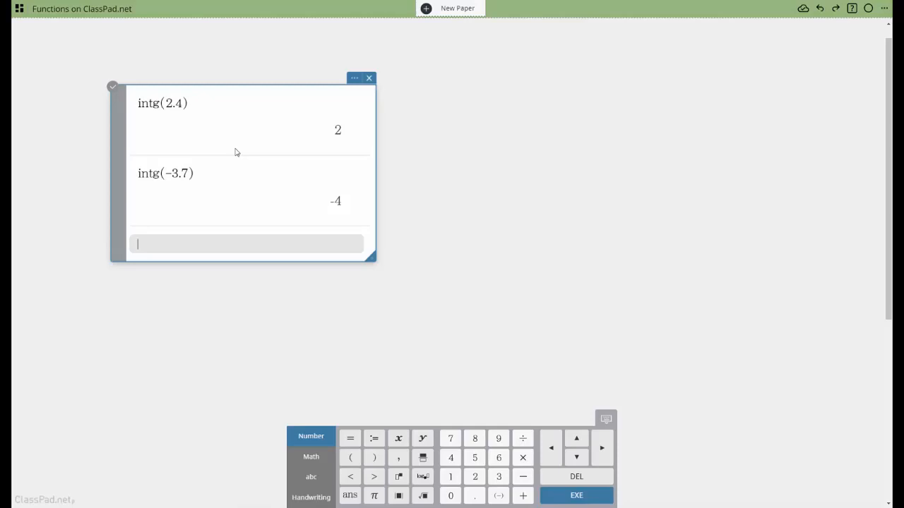
# Step: Enter floor(x):=intg(x) and ceiling(x):=−intg(−x), then begin typing ceiling(2.4)
pyautogui.write('floor(x):=')
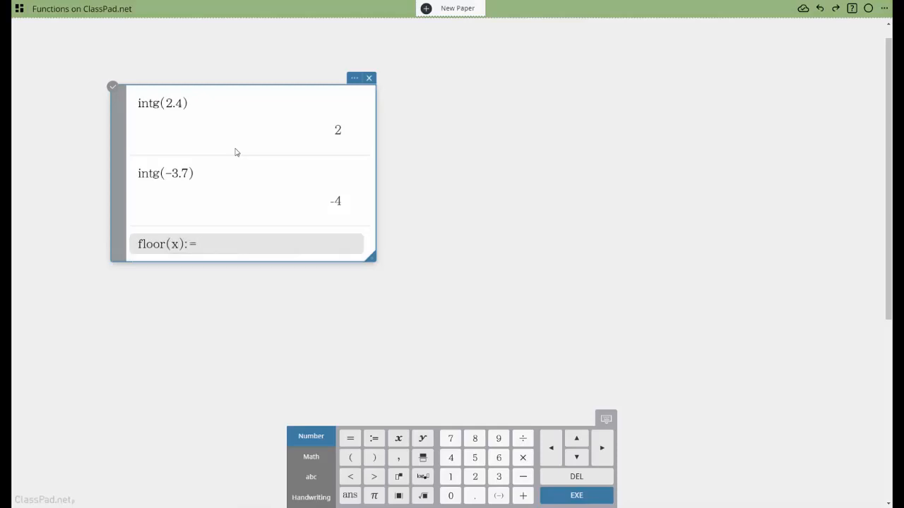
pyautogui.write('intg(x')
pyautogui.write('c')
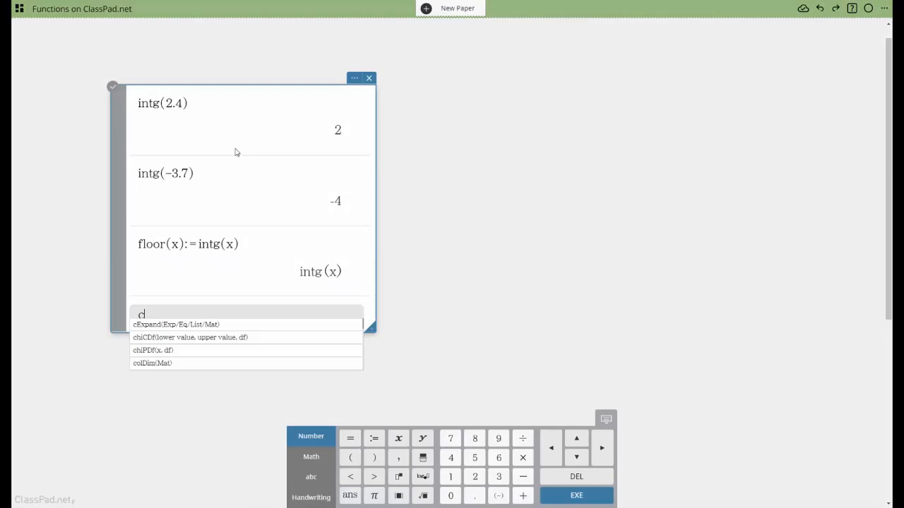
pyautogui.write('eiling(x):=')
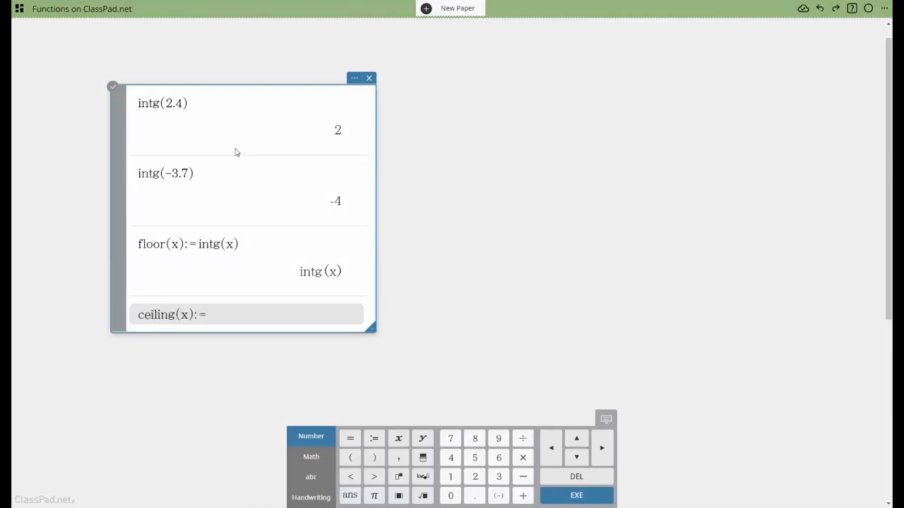
pyautogui.write('-intrg')
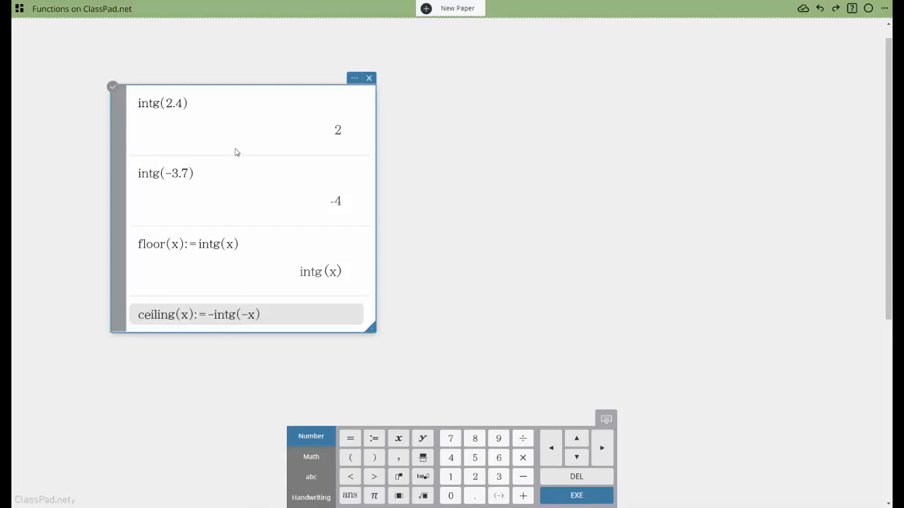
pyautogui.press('Enter')
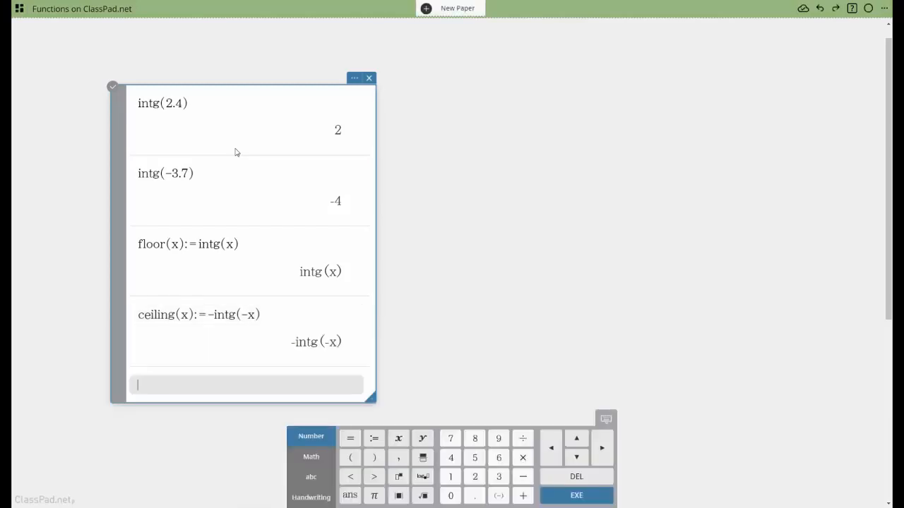
pyautogui.write('ceiling(2.4')
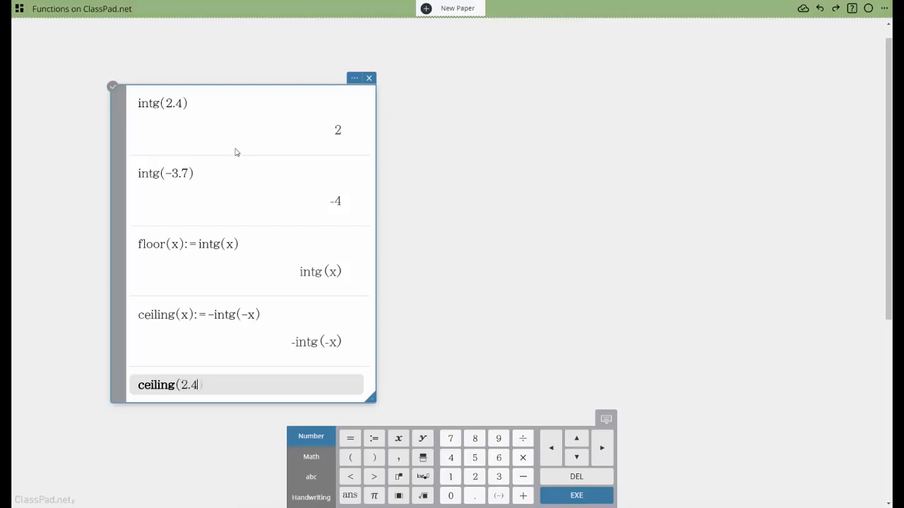
# Step: Evaluate ceiling(2.4) = 3 and enter ceiling(−3.7)
pyautogui.press('Enter')
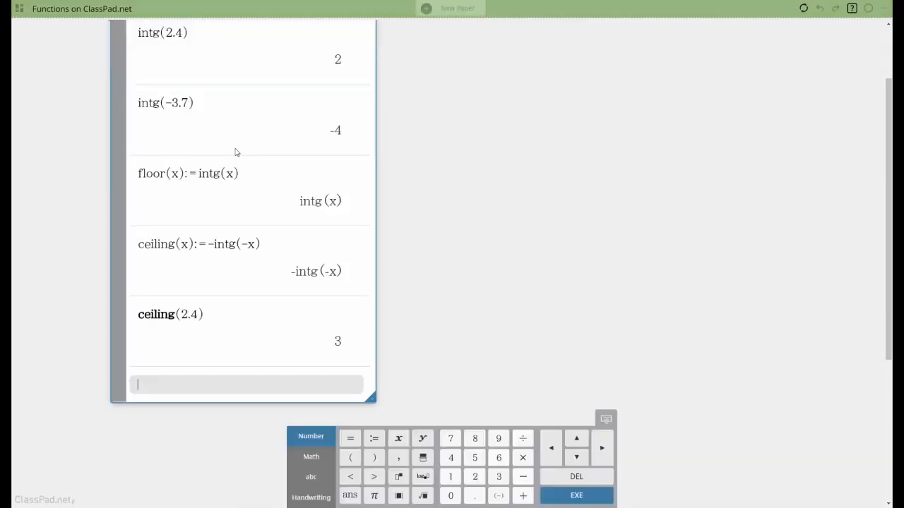
pyautogui.write('ceiling(')
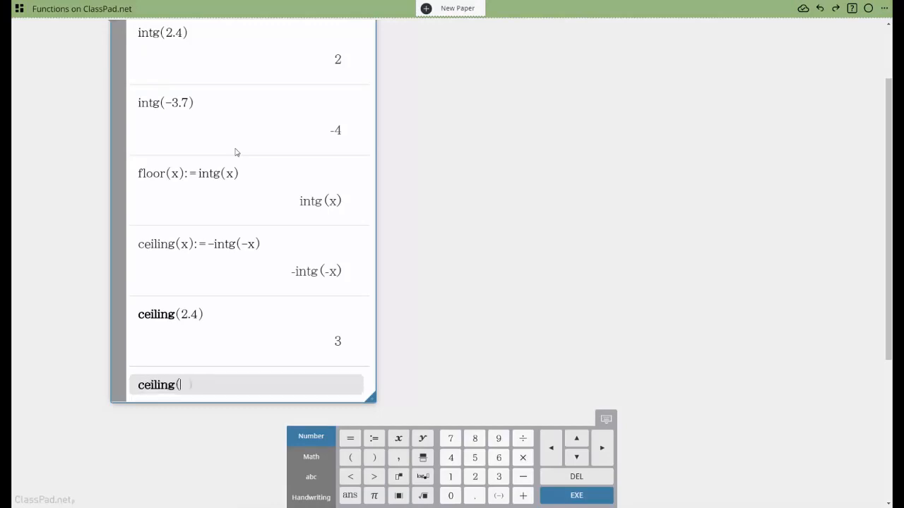
pyautogui.write('-3.7')
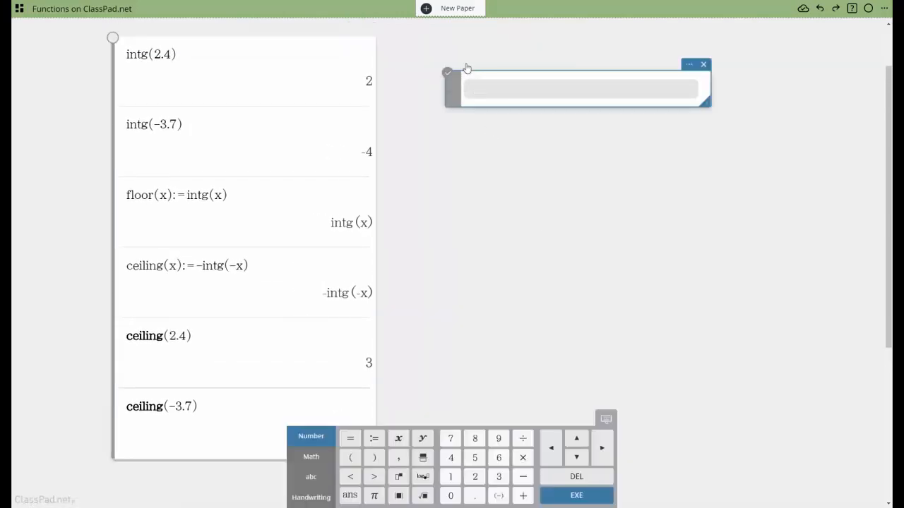
# Step: Evaluate int(2.4)=2, int(−3.7)=−3, frac(2.4)=0.4 and frac(−3.7)=−0.7 with decimal results shown
pyautogui.write('int(2')
pyautogui.write('int(-')
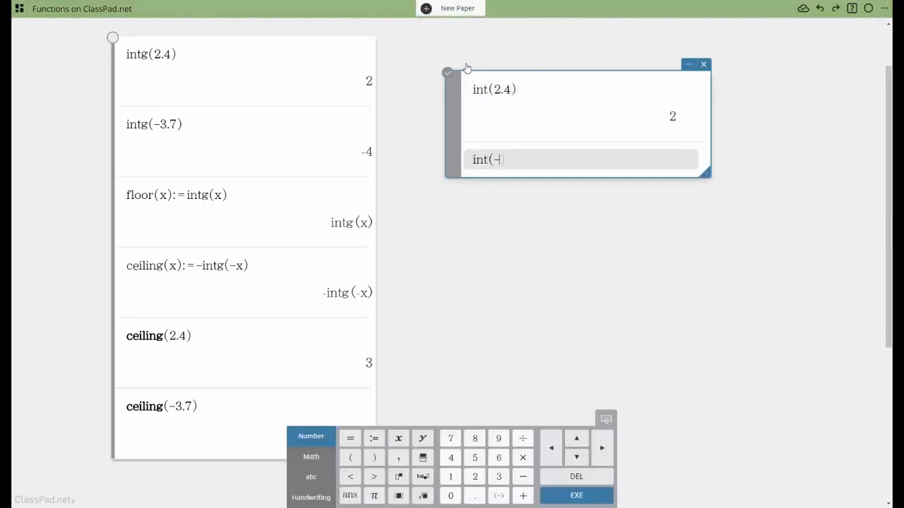
pyautogui.write('3.7')
pyautogui.press('Enter')
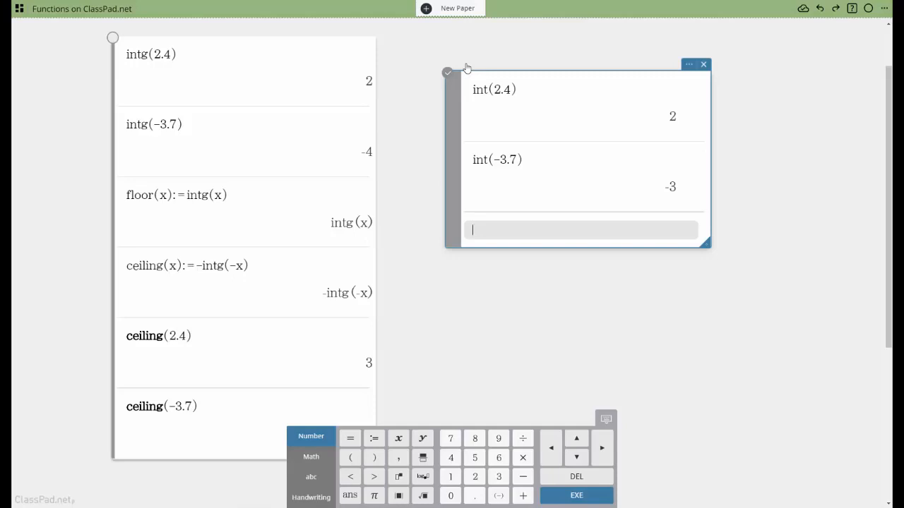
pyautogui.write('frac(2.4)')
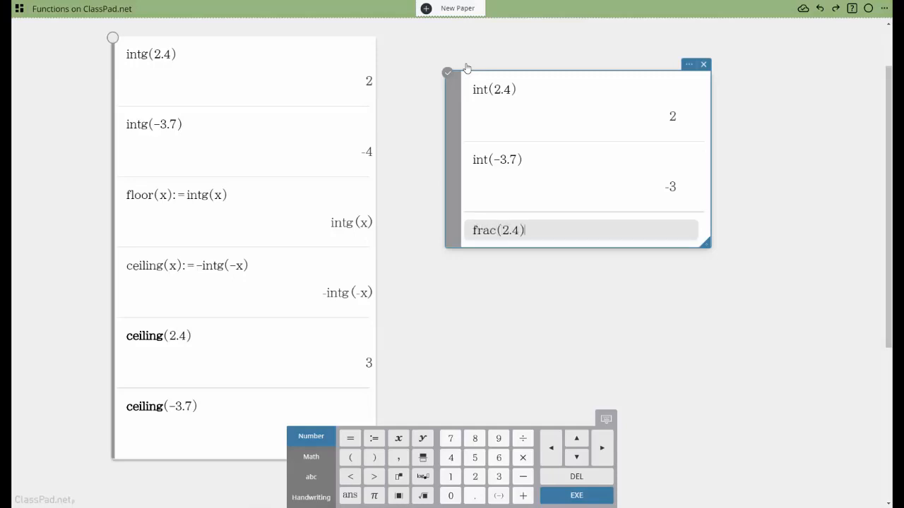
pyautogui.press('Enter')
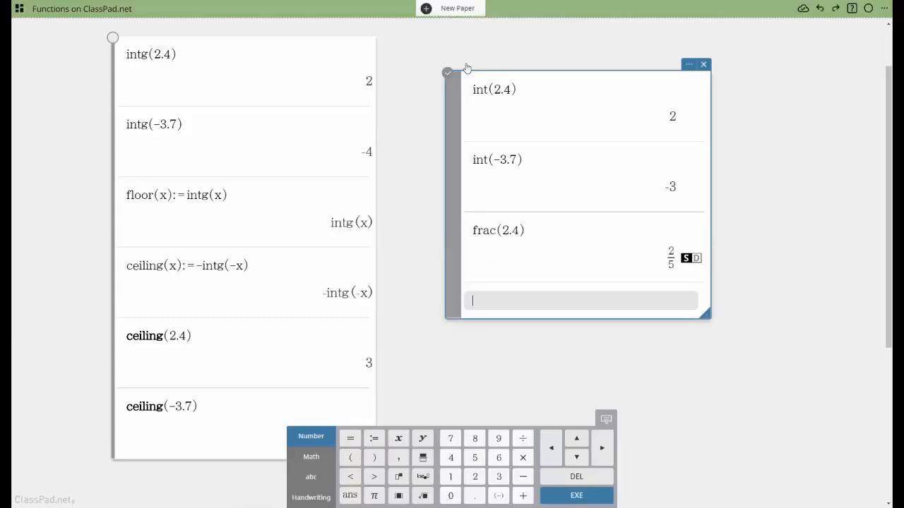
pyautogui.click(697, 258)
pyautogui.write('frac(−3.7)')
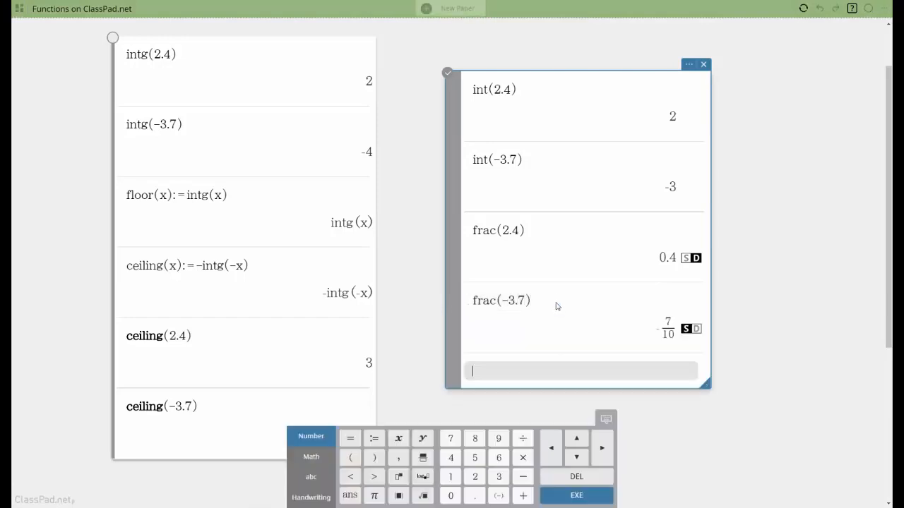
pyautogui.click(692, 329)
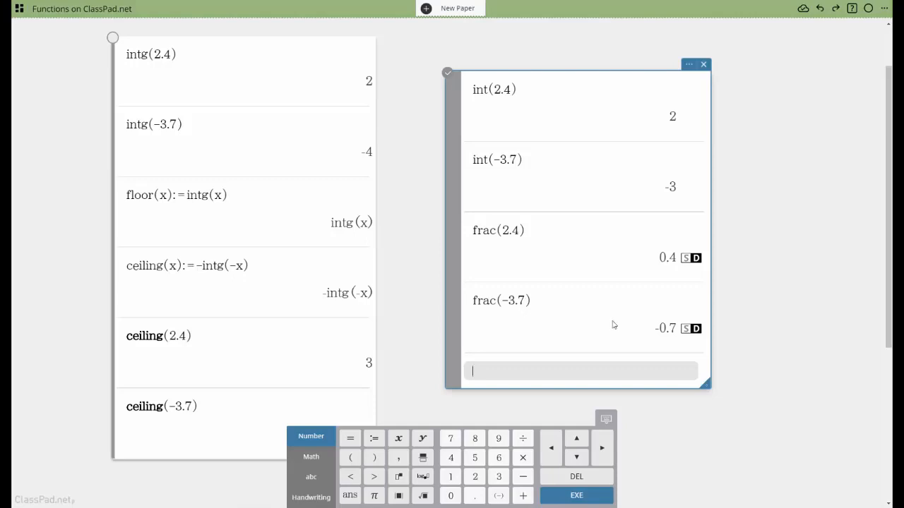
pyautogui.moveTo(523, 308)
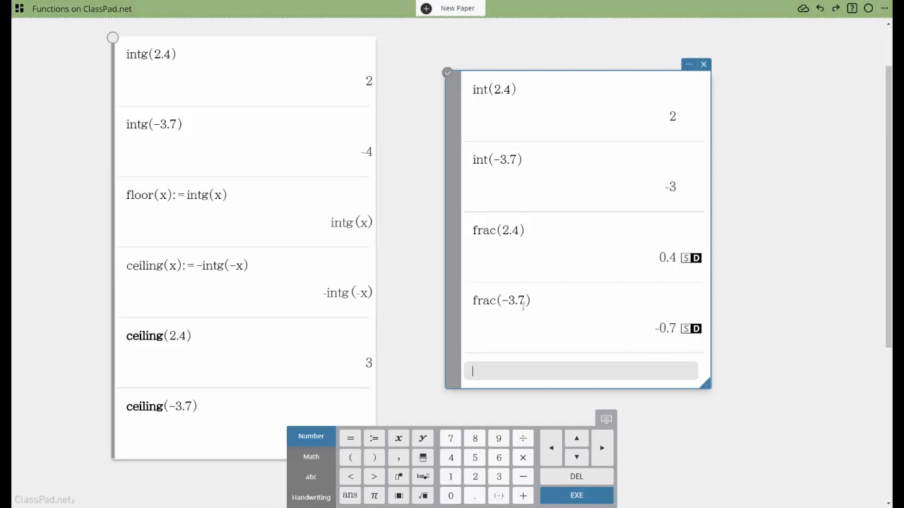
pyautogui.moveTo(631, 334)
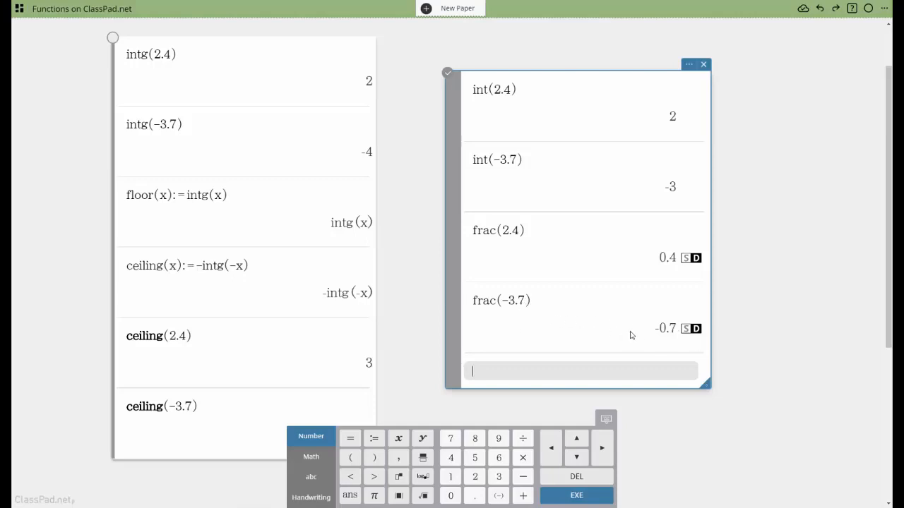
pyautogui.scroll(-3)
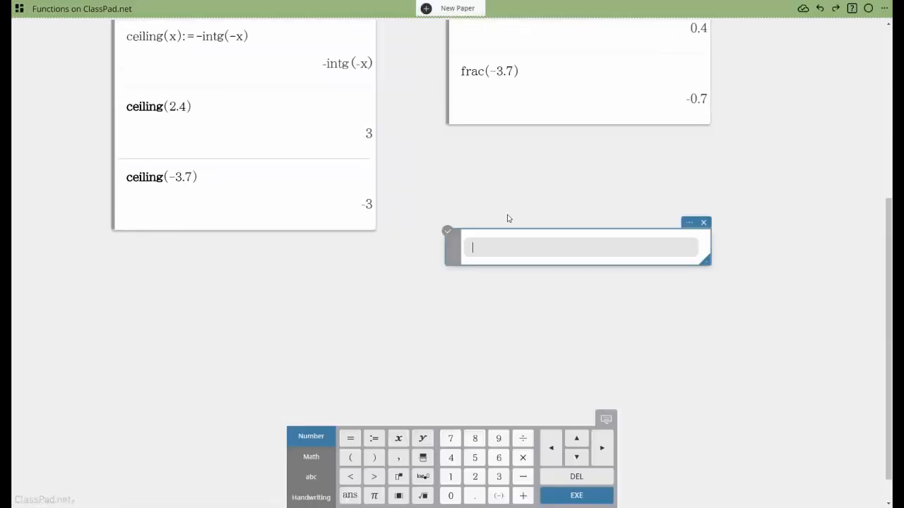
# Step: Evaluate iGcd(18,60,180,210)=6, iLcm(6,15,20,21)=420 and iMod(100,9)=1
pyautogui.write('iGcd(')
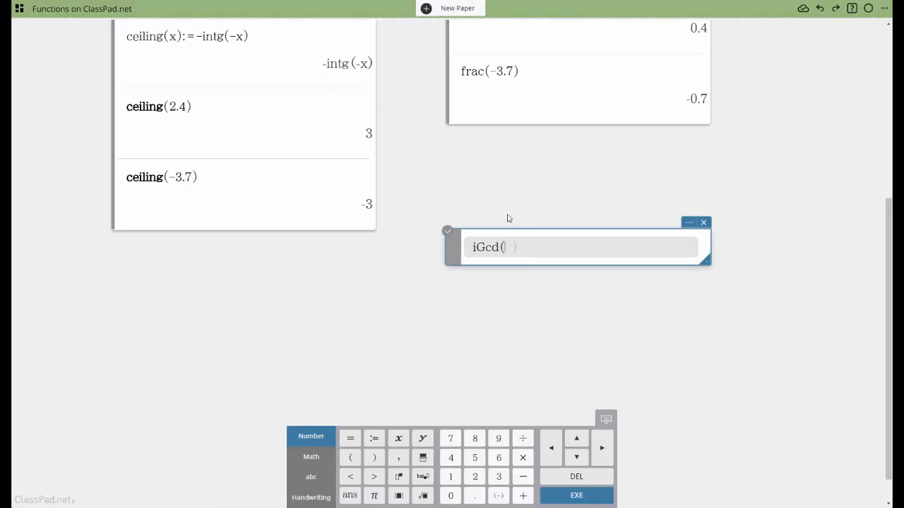
pyautogui.write('18,6')
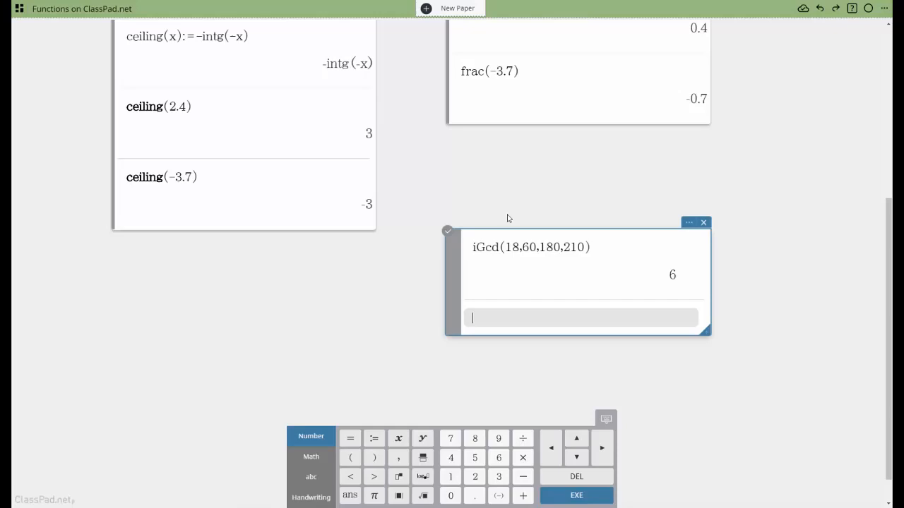
pyautogui.write('iLcm(')
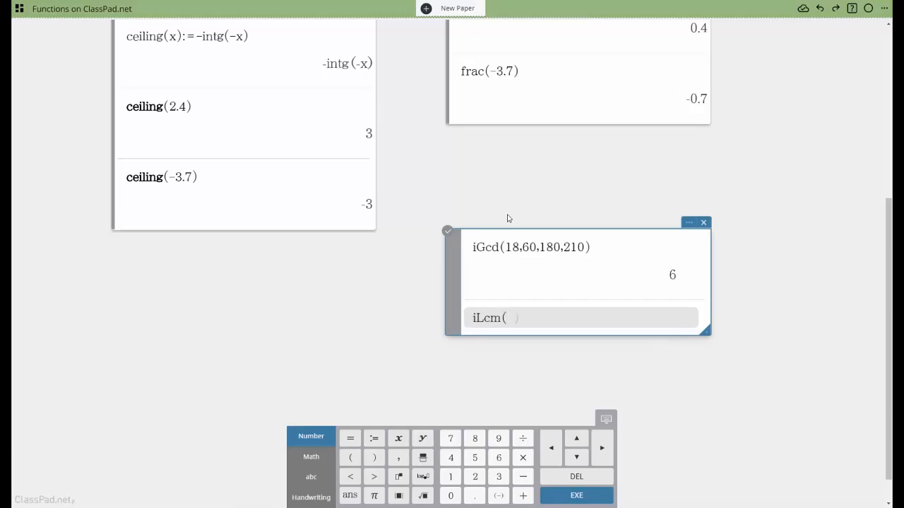
pyautogui.write('6,15,20,21')
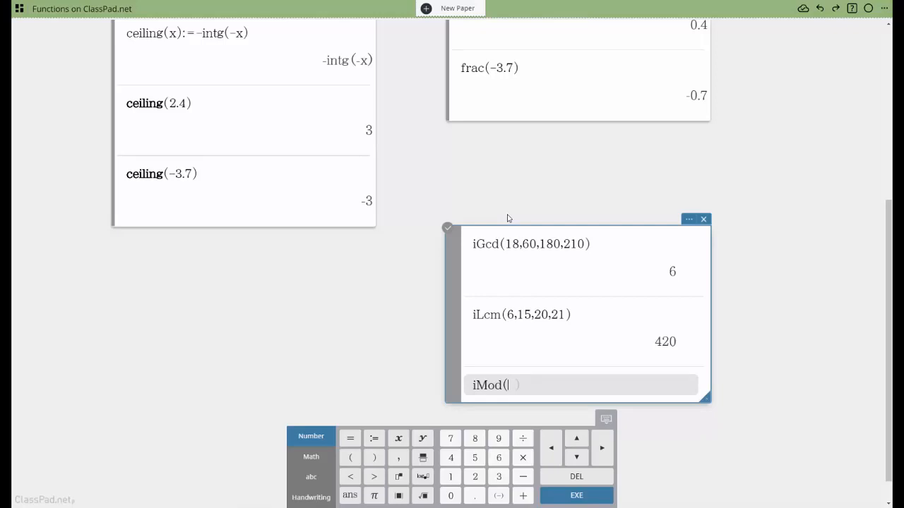
pyautogui.write('100,9')
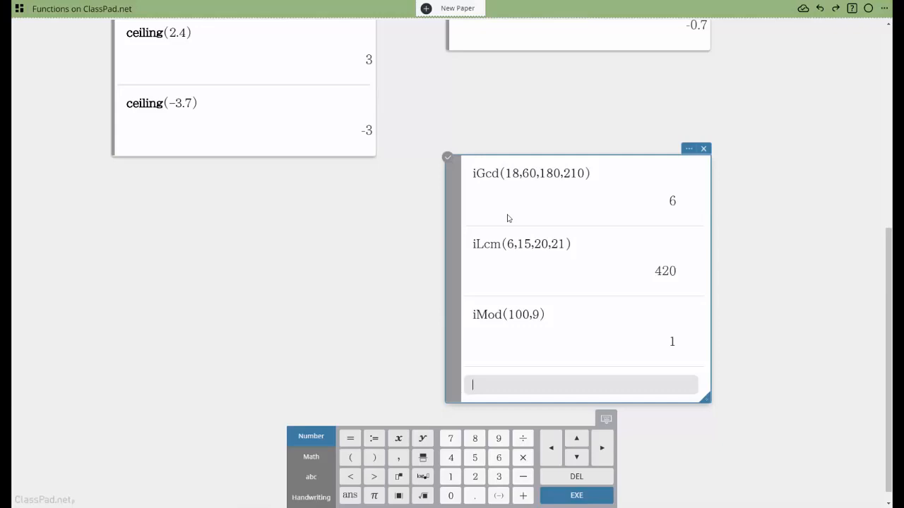
# Step: Evaluate iMod({15,20,25},{4,6,8}) to get {3,2,1}
pyautogui.write('iMod({')
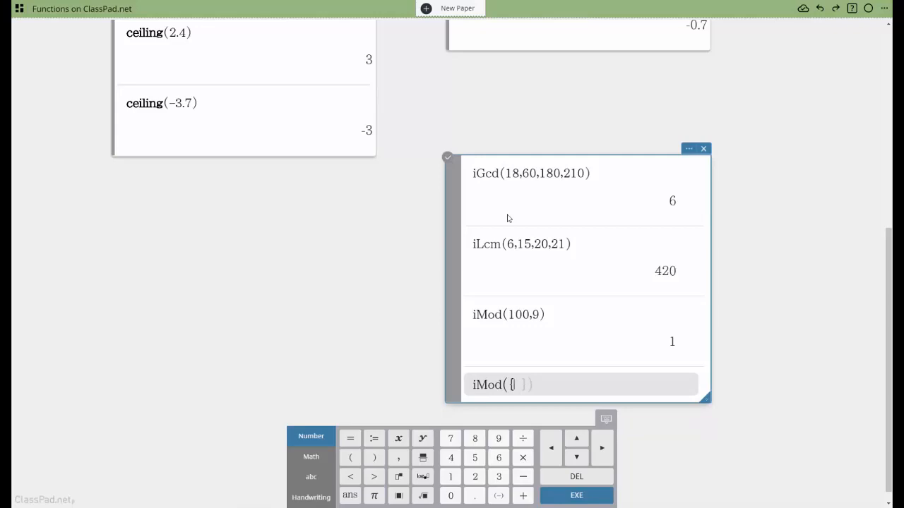
pyautogui.write('15,20,25},{4,6,8}')
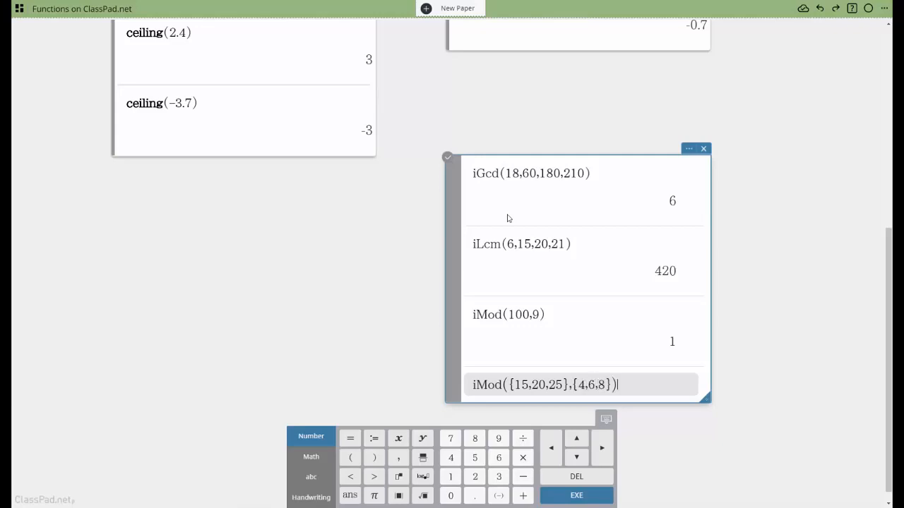
pyautogui.press('Enter')
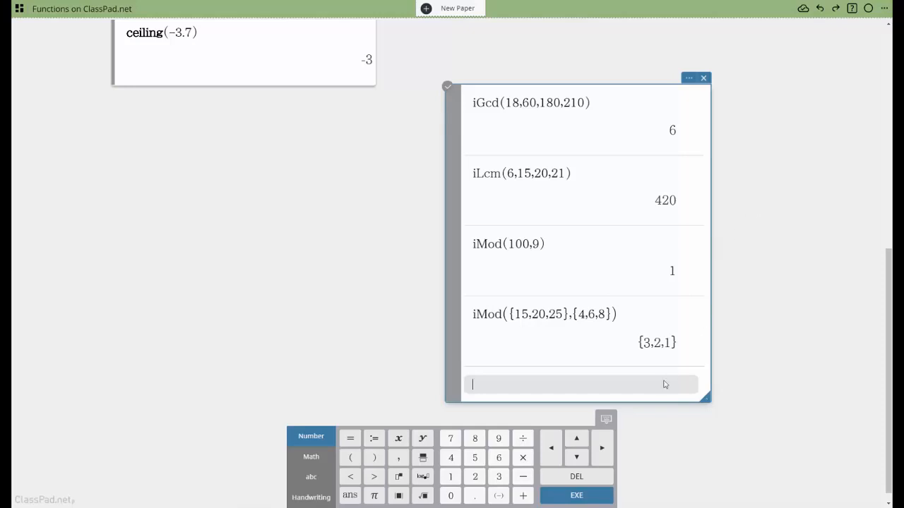
pyautogui.moveTo(641, 211)
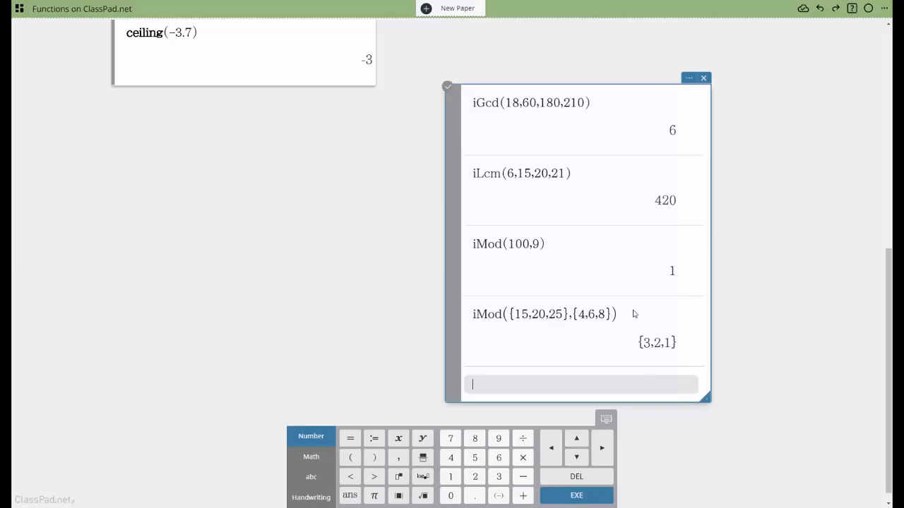
# Step: Evaluate isPrime({2,3,…,10}) and widen the box so the full TRUE/FALSE list shows
pyautogui.write('isPrime(')
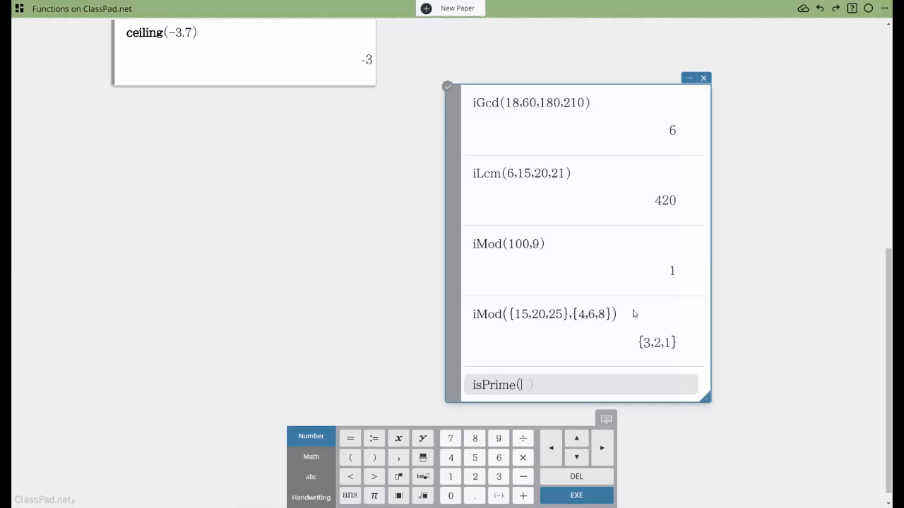
pyautogui.write('{2,3,4,5,6,7,')
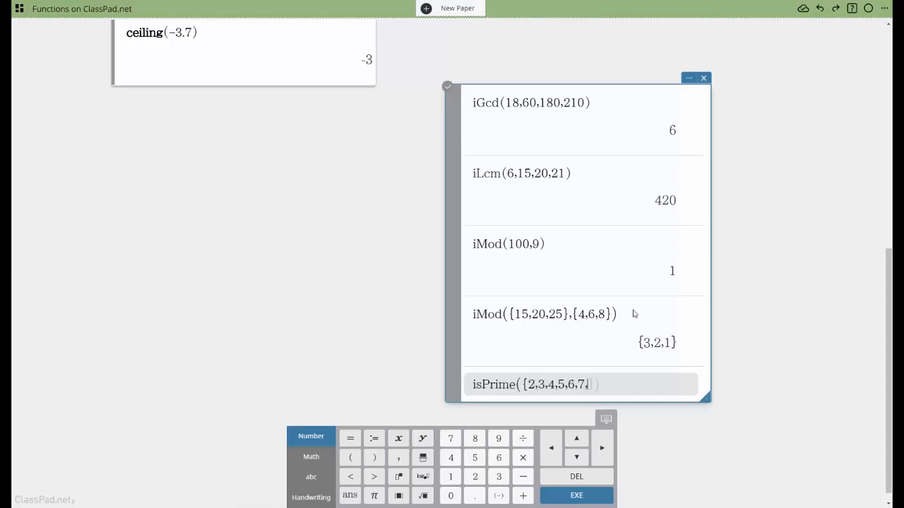
pyautogui.write('8,9,10')
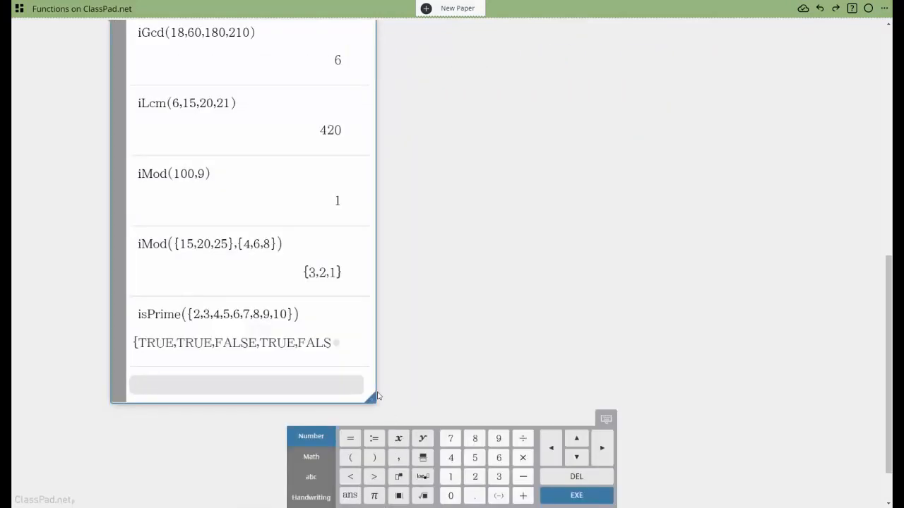
pyautogui.moveTo(373, 396); pyautogui.dragTo(704, 384)
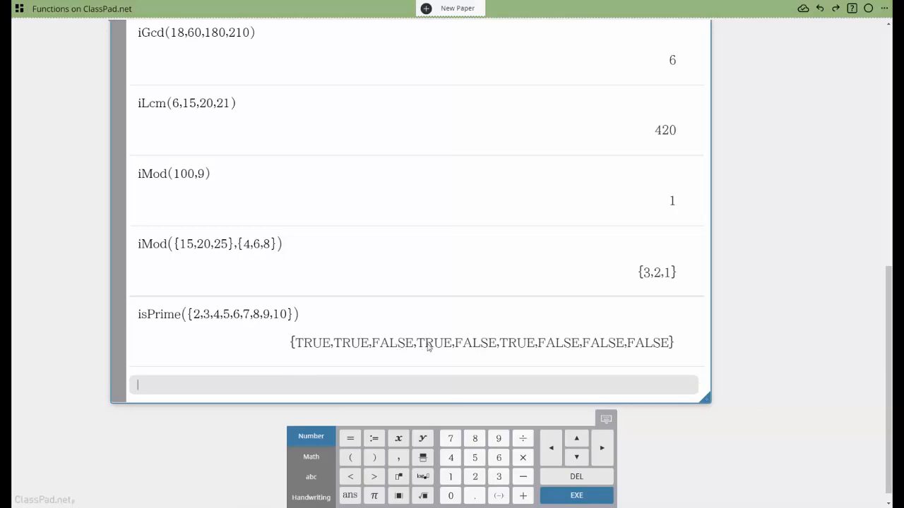
pyautogui.moveTo(151, 319)
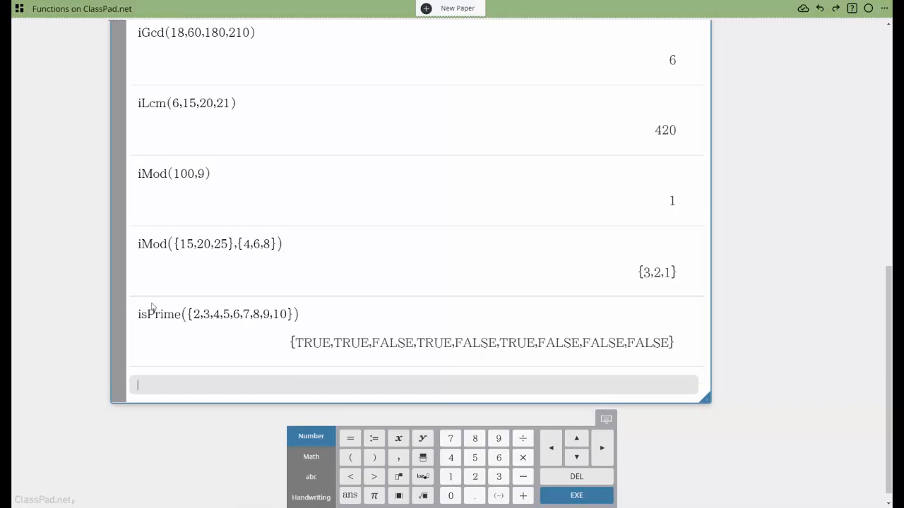
# Step: Evaluate isPrime(2467) to check whether 2467 is prime
pyautogui.write('isPrime(')
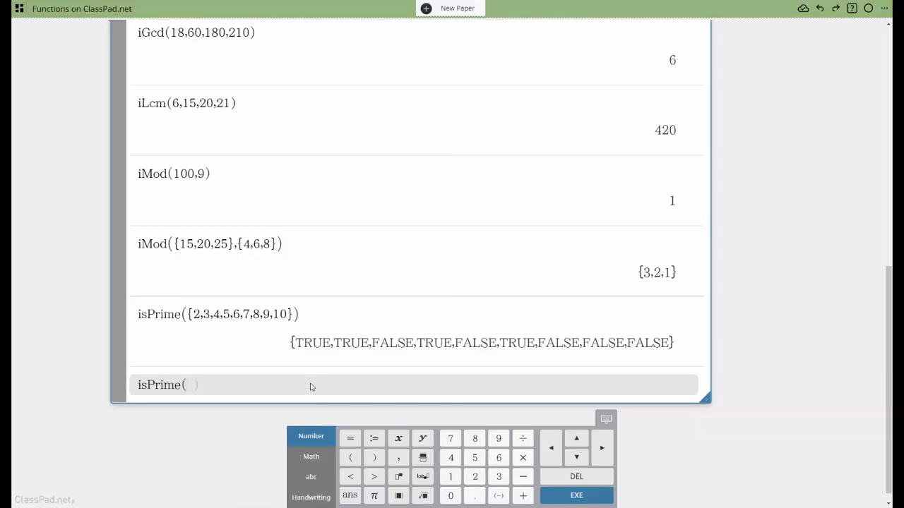
pyautogui.write('2467')
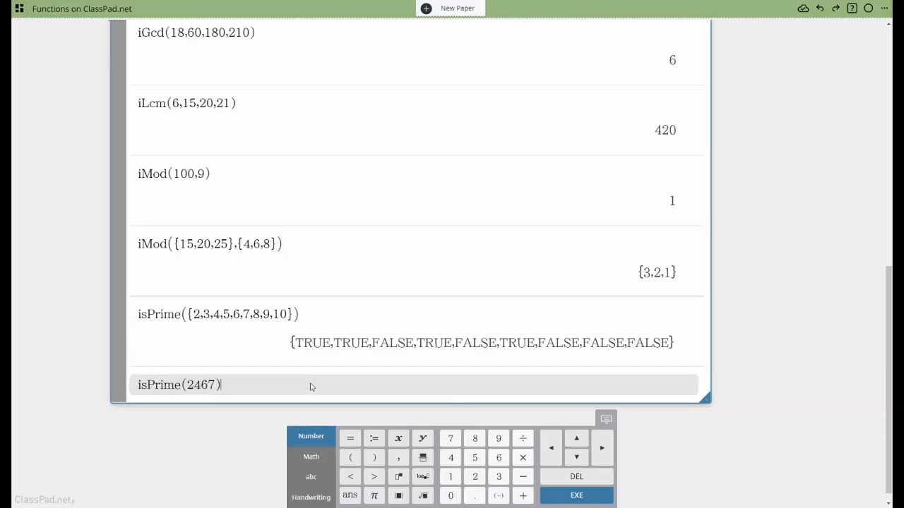
pyautogui.press('Enter')
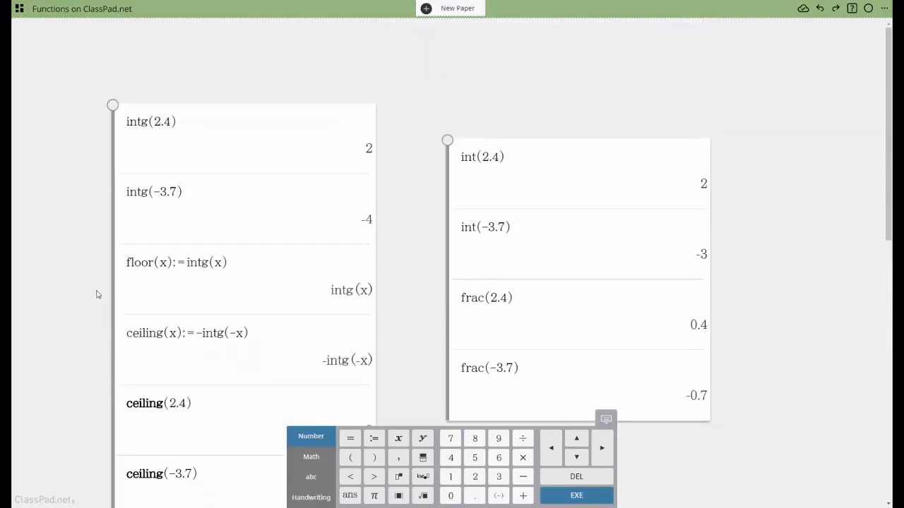
pyautogui.scroll(-3)
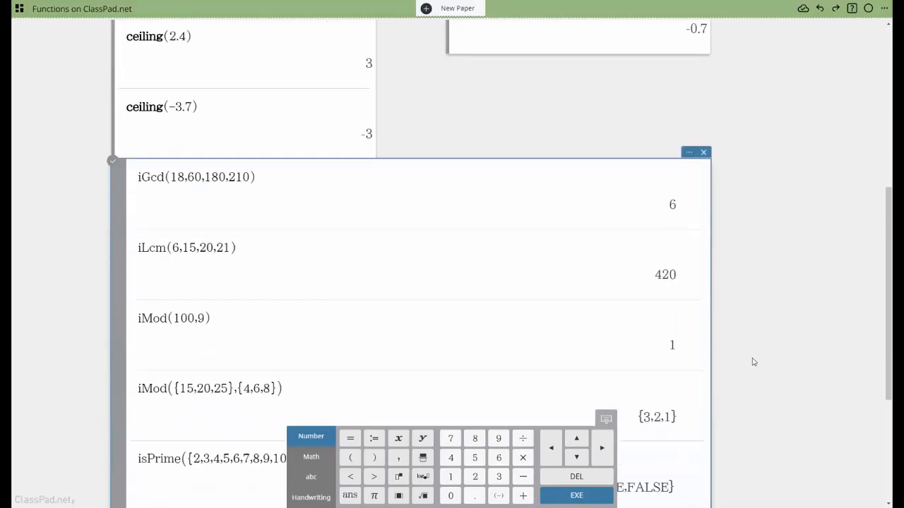
pyautogui.scroll(-3)
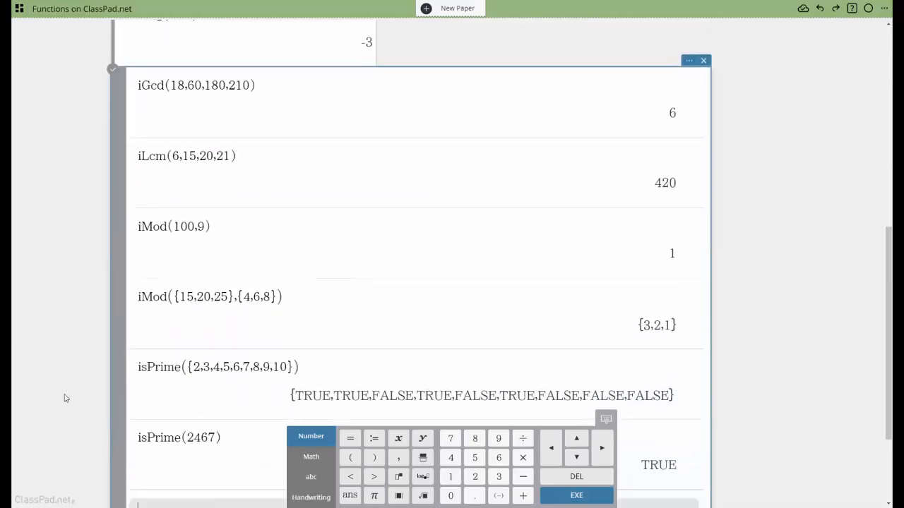